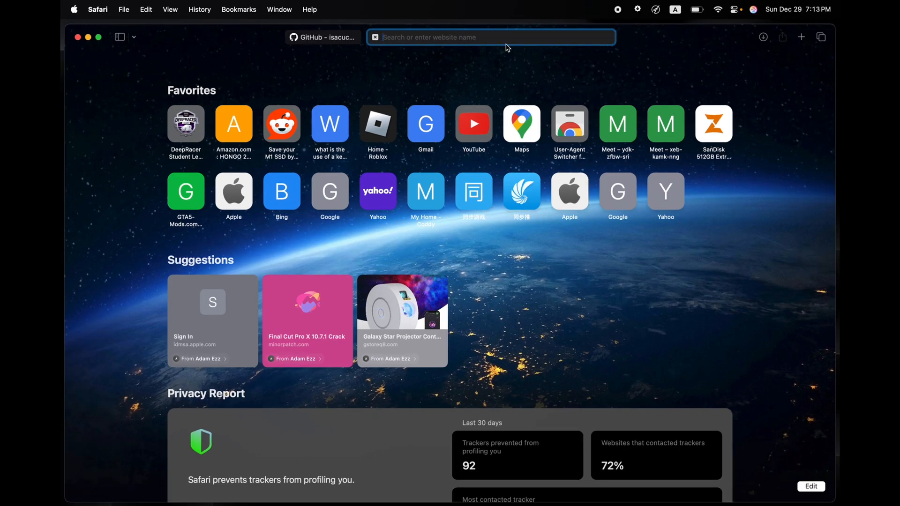
pyautogui.moveTo(338, 36)
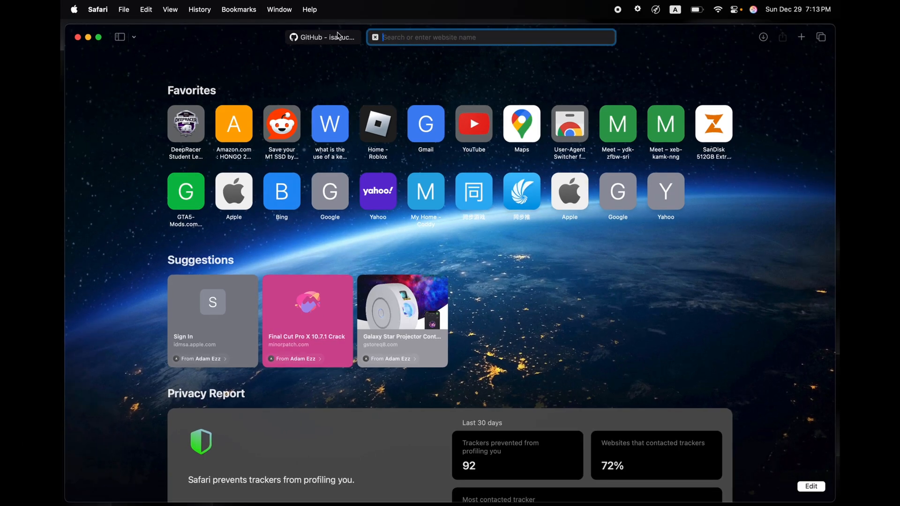
# Download FnMacAssistant.zip from the GitHub Release v1.2 assets
pyautogui.click(322, 37)
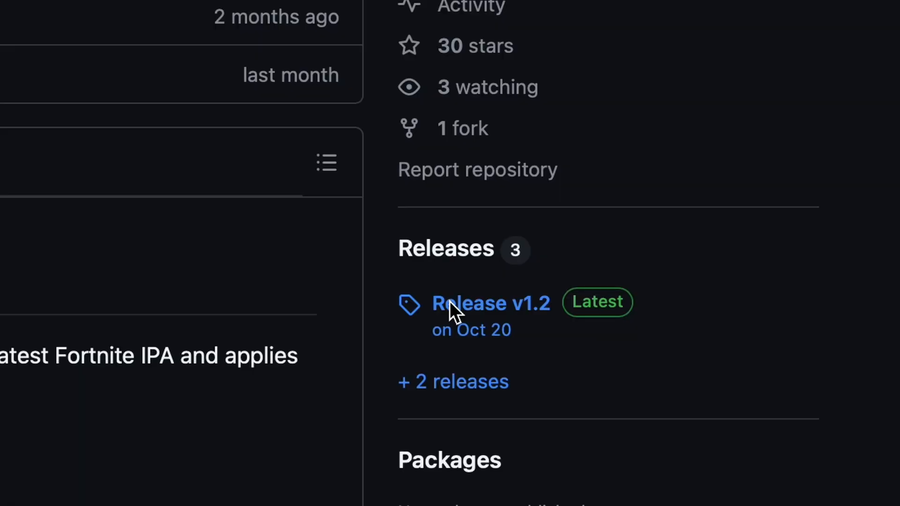
pyautogui.click(490, 303)
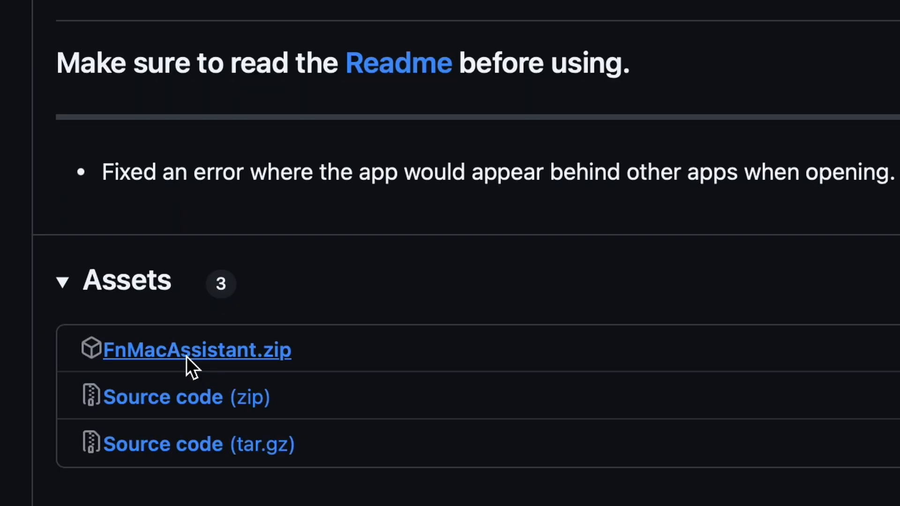
pyautogui.click(197, 350)
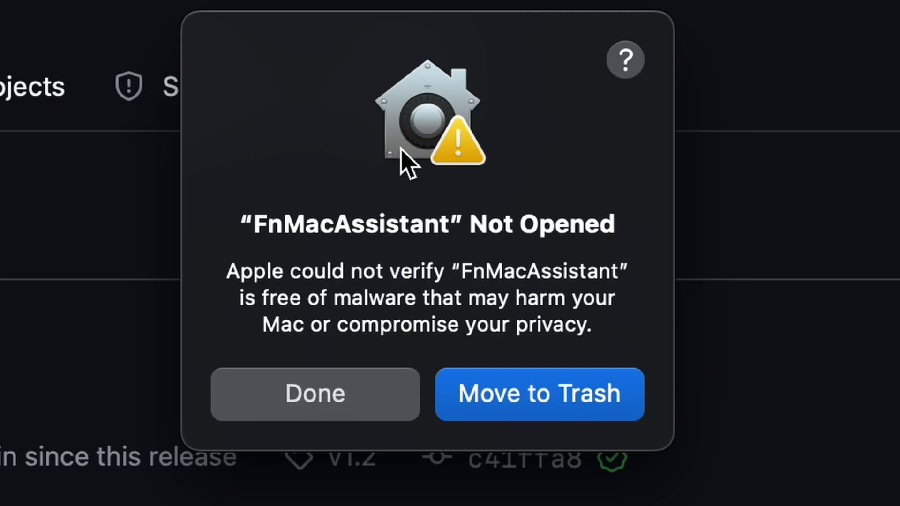
pyautogui.moveTo(470, 224)
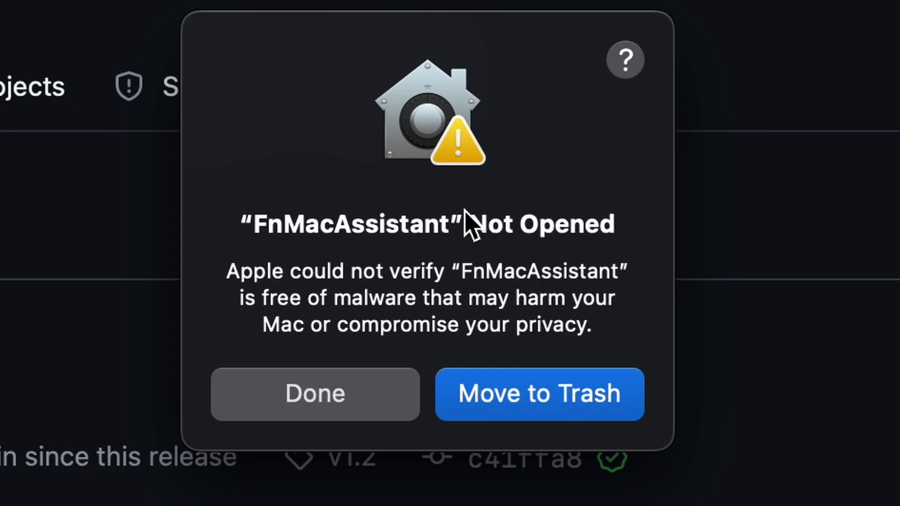
# Review the Gatekeeper 'Not Opened' malware warning for FnMacAssistant
pyautogui.doubleClick(539, 224)
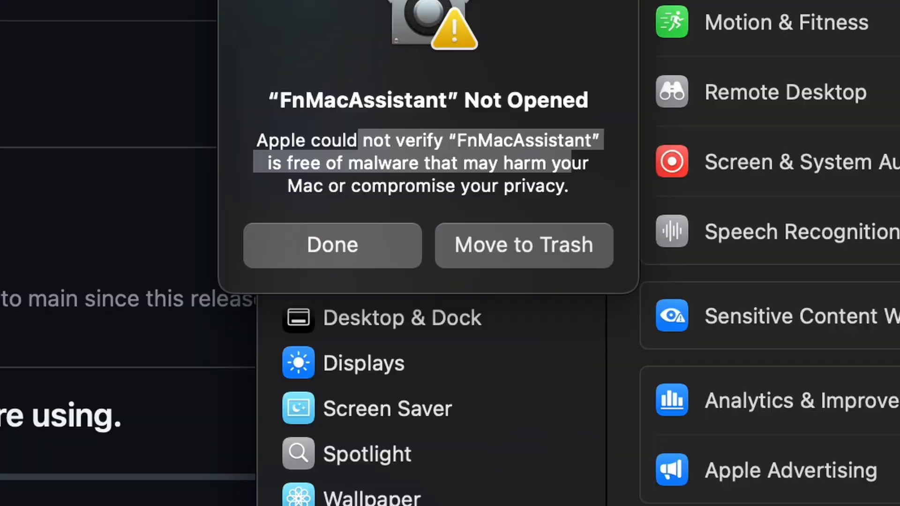
# Allow FnMacAssistant via Privacy & Security's Open Anyway, authorising with the administrator password
pyautogui.click(331, 245)
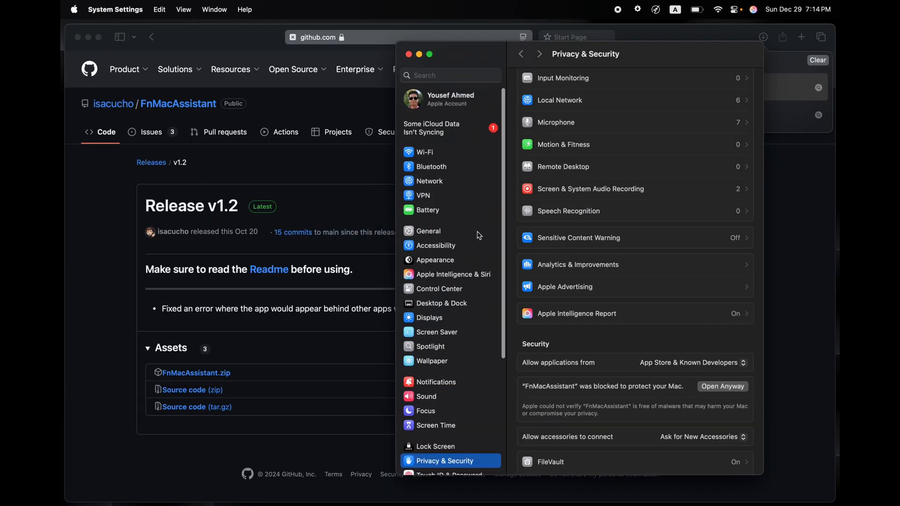
pyautogui.scroll(-3)
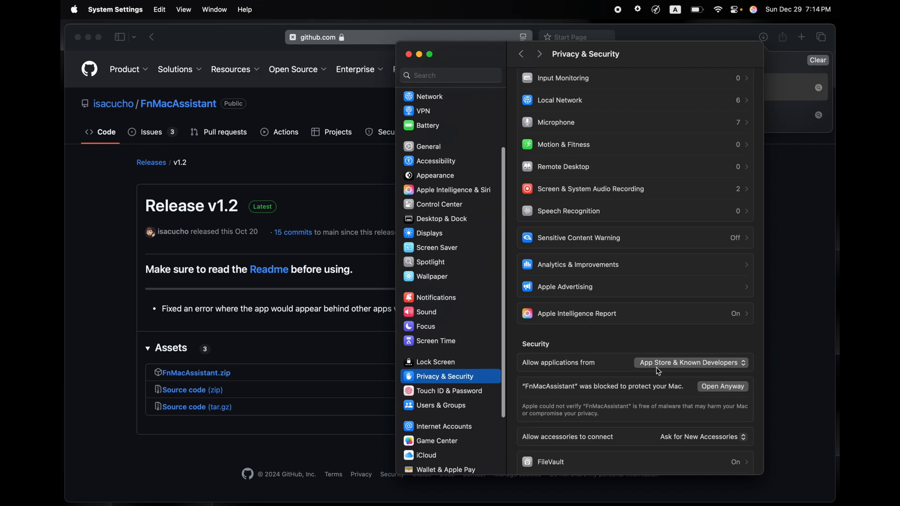
pyautogui.scroll(-3)
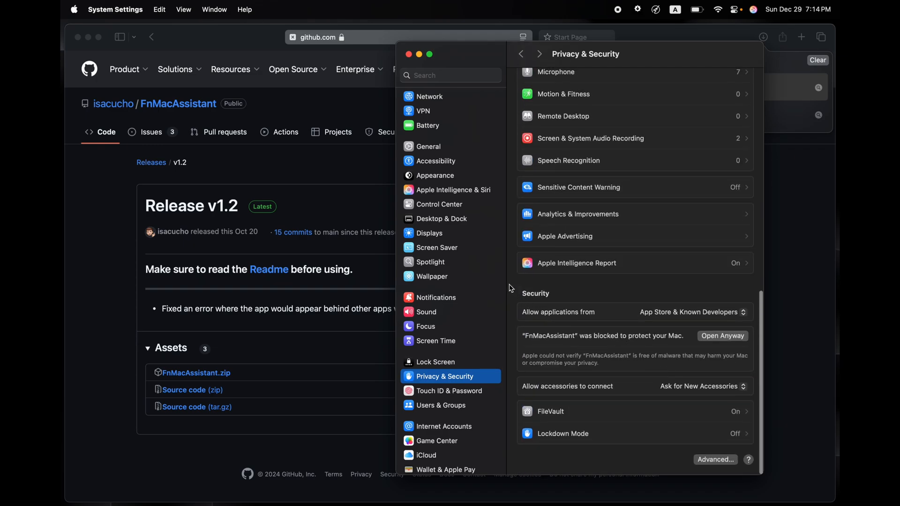
pyautogui.moveTo(660, 335)
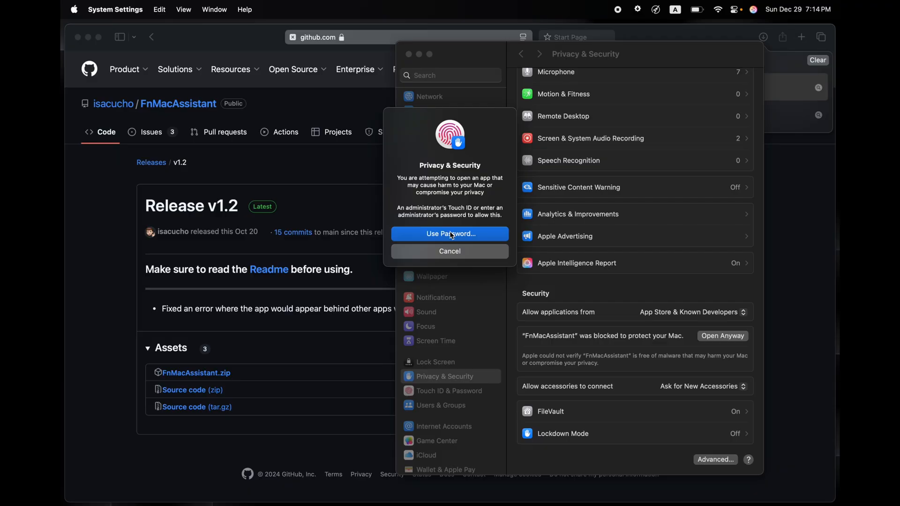
pyautogui.click(449, 251)
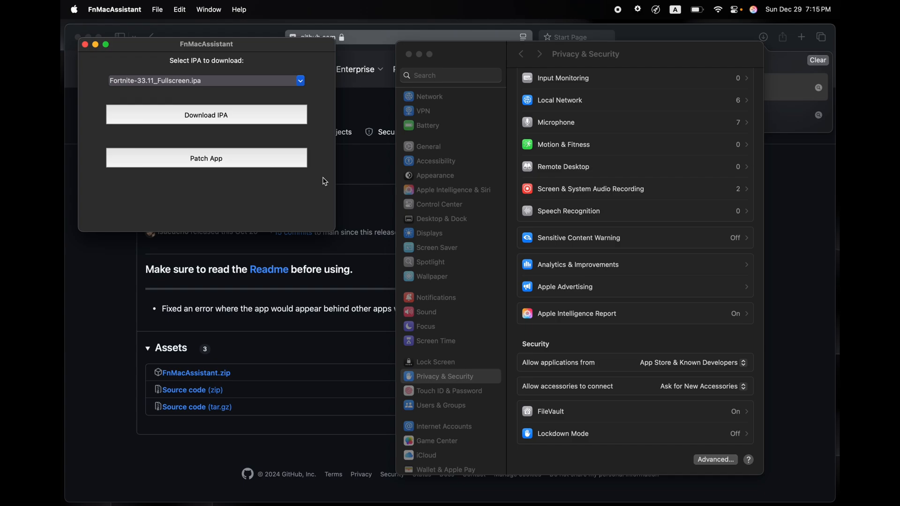
# Start downloading Fortnite-33.11_Fullscreen.ipa in FnMacAssistant, keeping the Fullscreen build selected
pyautogui.moveTo(207, 44); pyautogui.dragTo(458, 188)
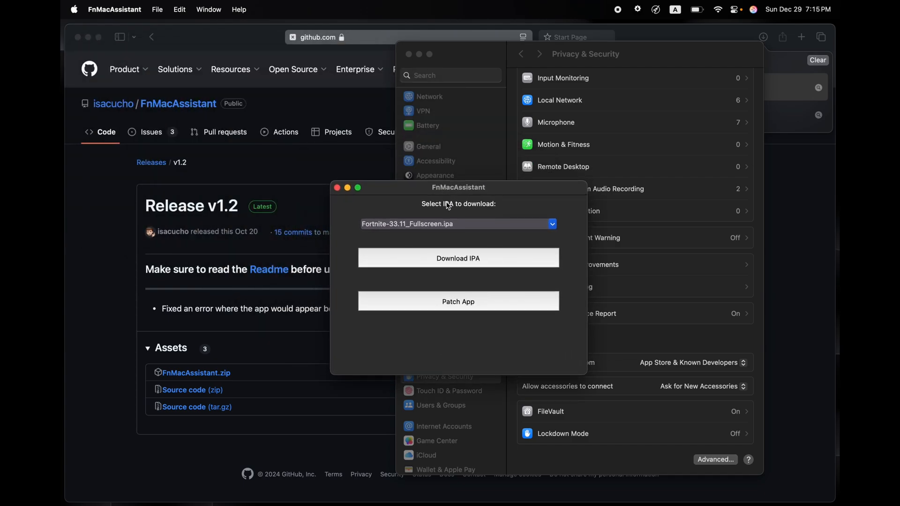
pyautogui.click(457, 258)
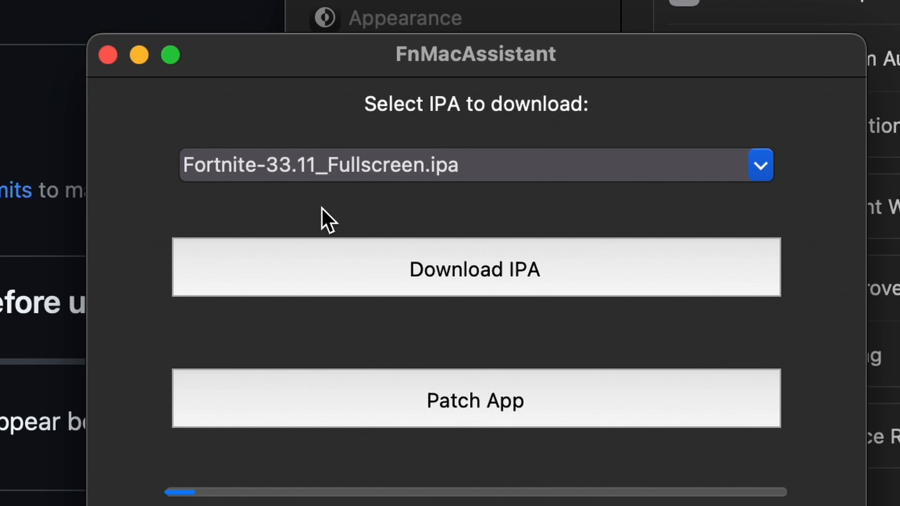
pyautogui.moveTo(430, 183)
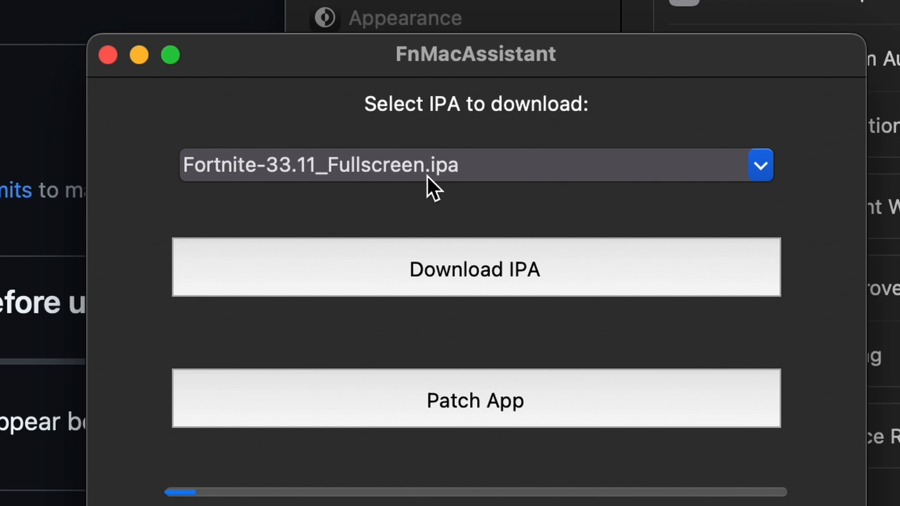
pyautogui.click(760, 165)
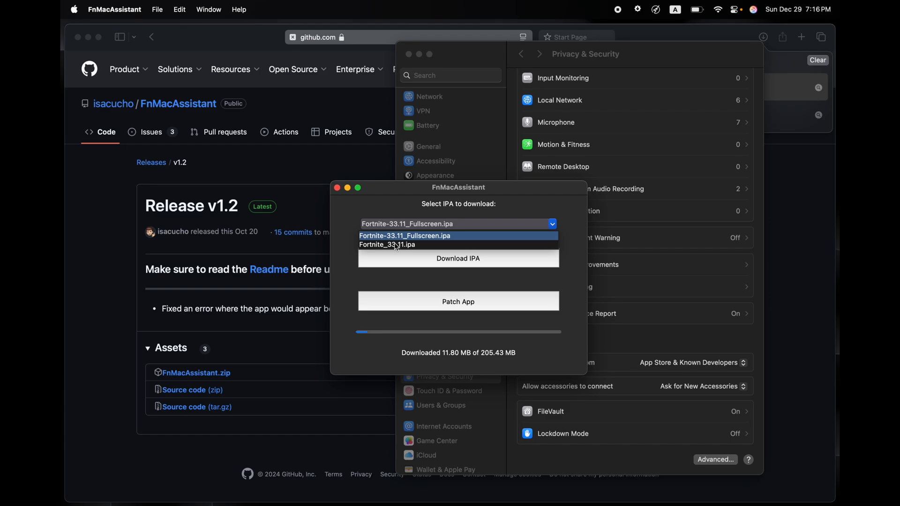
pyautogui.moveTo(409, 244)
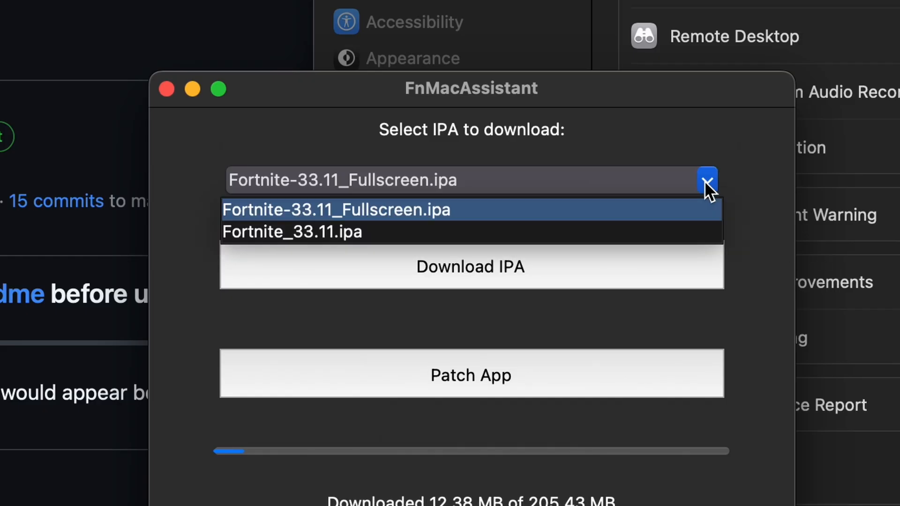
pyautogui.click(336, 209)
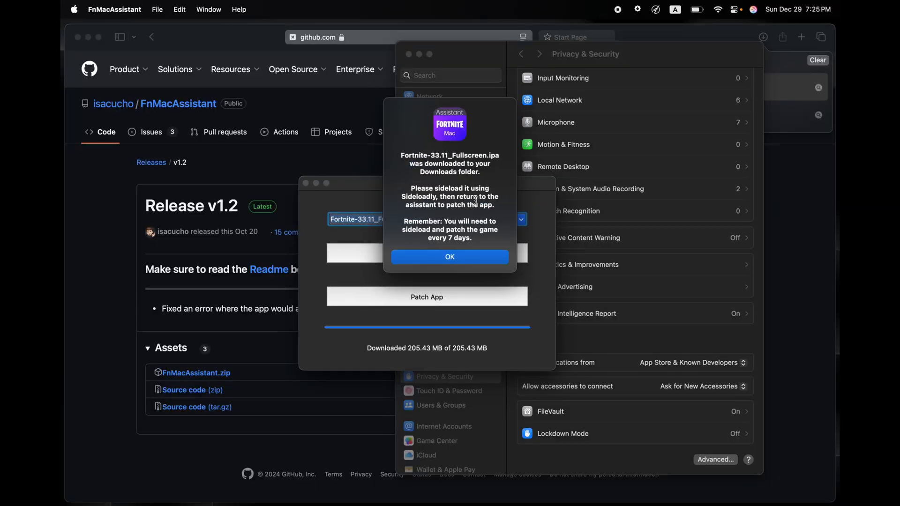
pyautogui.moveTo(455, 113)
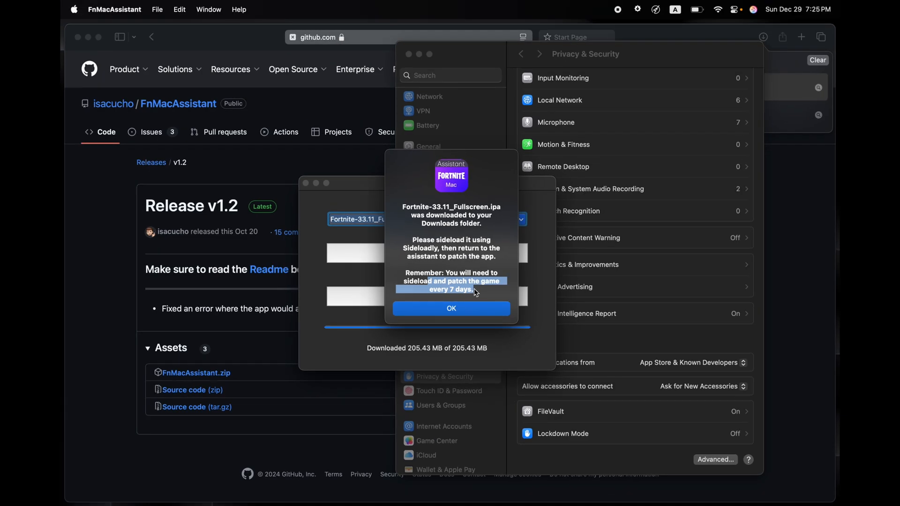
pyautogui.moveTo(450, 308)
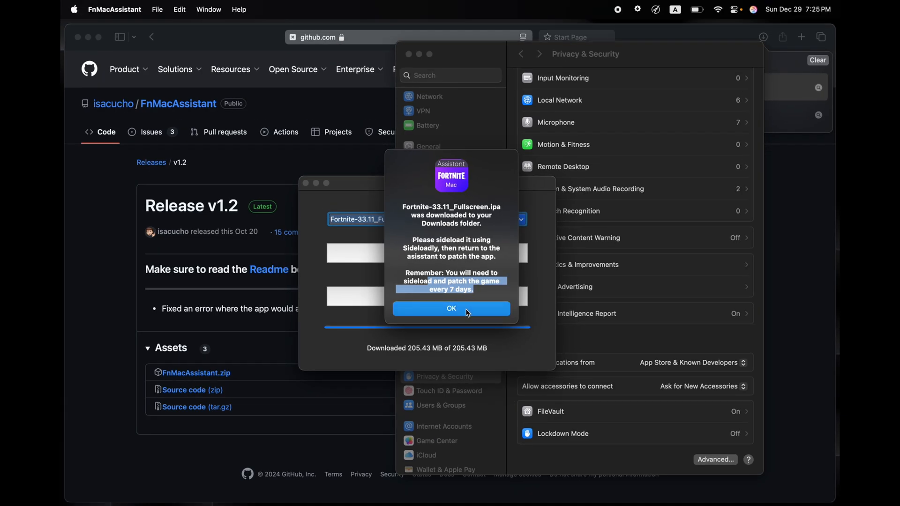
# Acknowledge that Fortnite-33.11_Fullscreen.ipa was saved to the Downloads folder
pyautogui.click(451, 309)
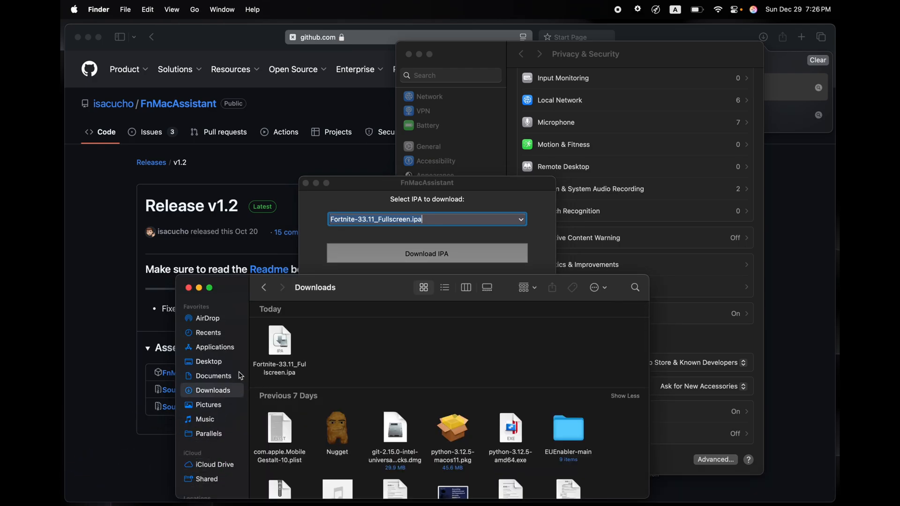
pyautogui.moveTo(313, 328)
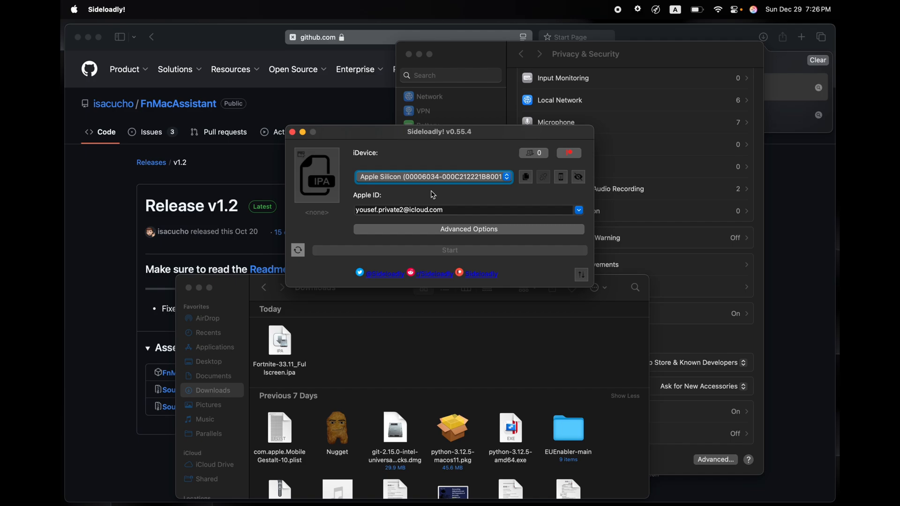
# Choose the Apple Silicon Mac as Sideloadly's target device
pyautogui.click(432, 177)
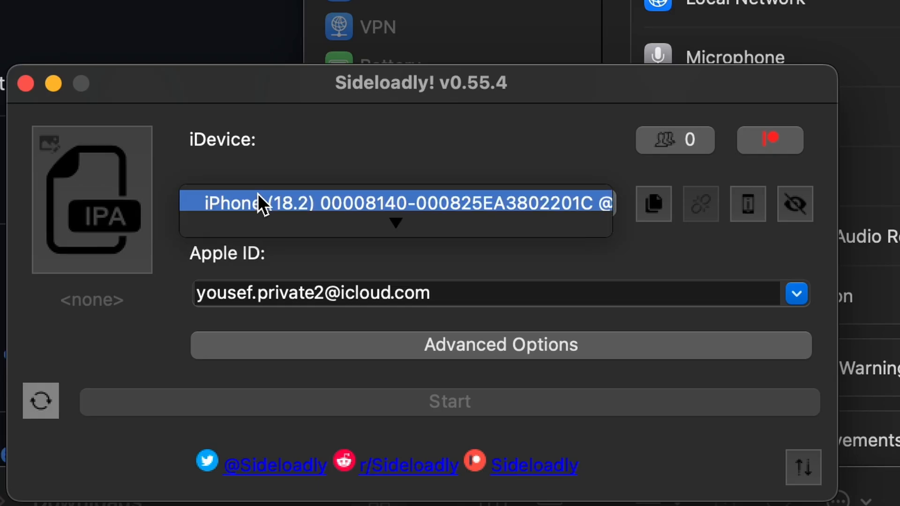
pyautogui.click(395, 204)
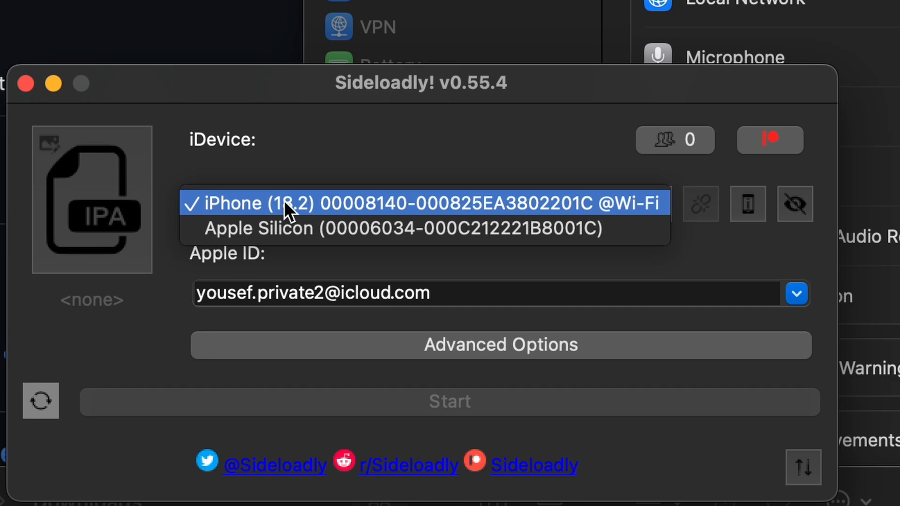
pyautogui.click(404, 229)
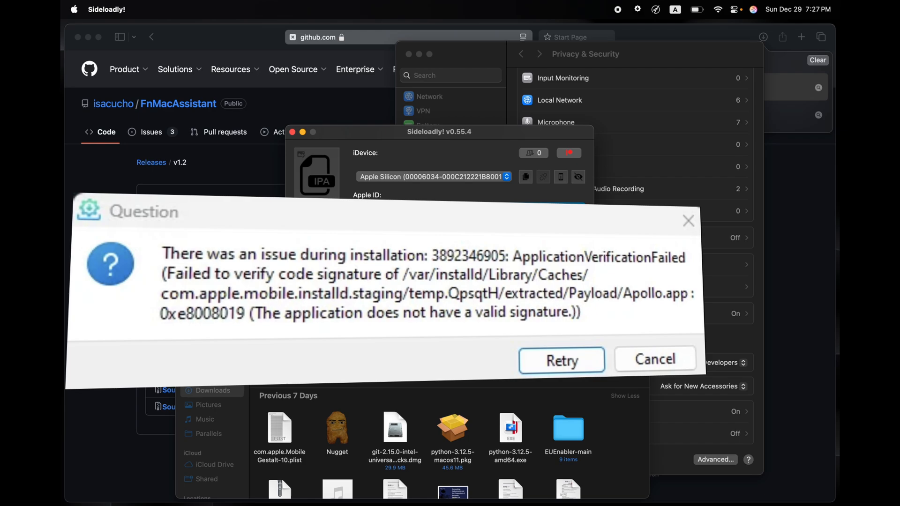
pyautogui.click(654, 359)
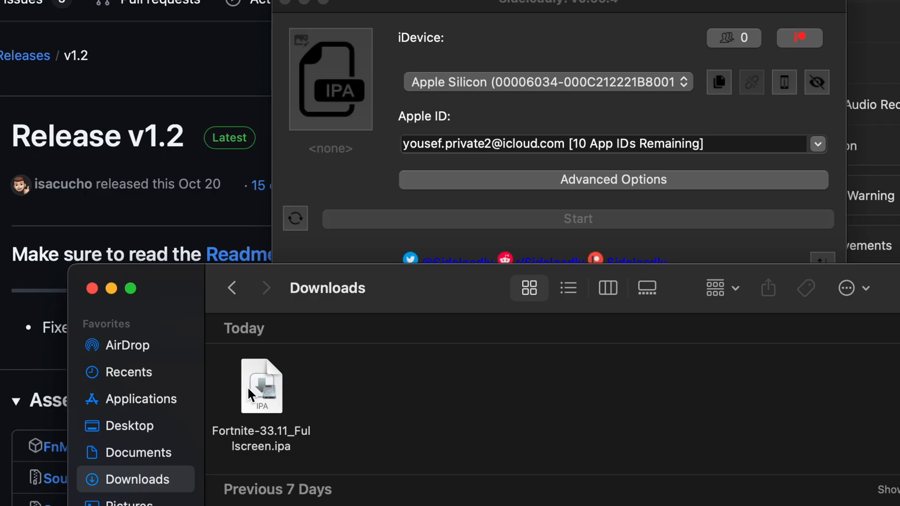
# Sideload Fortnite-33.11_Fullscreen.ipa onto the Mac, declining the Patreon auto-refresh offer
pyautogui.moveTo(261, 386); pyautogui.dragTo(330, 114)
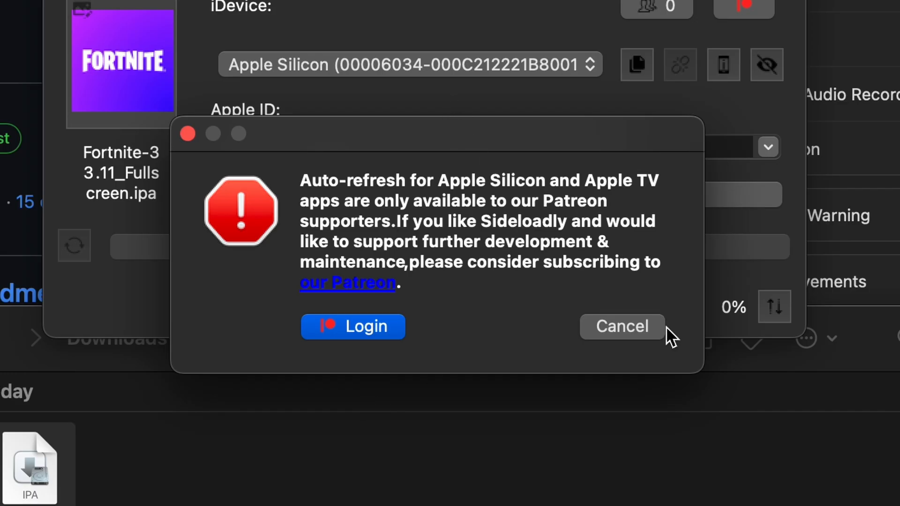
pyautogui.click(620, 326)
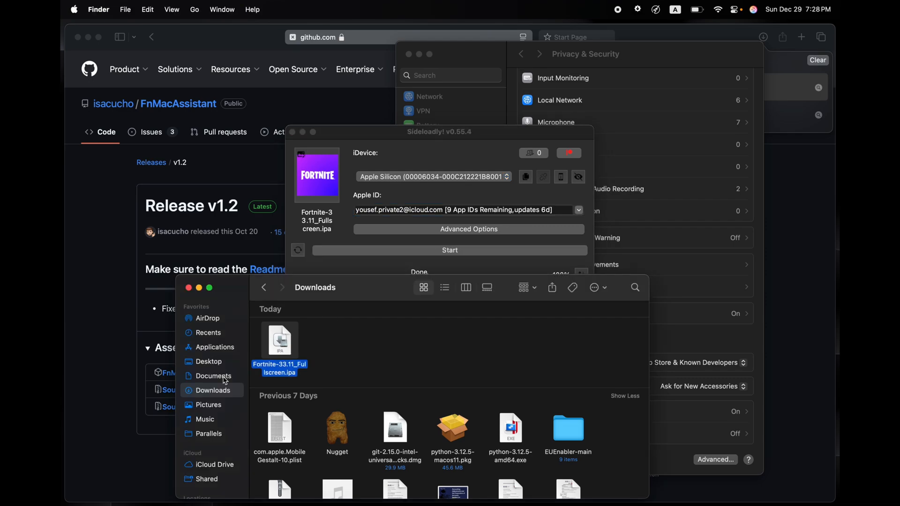
# Launch the sideloaded Fortnite app from the Applications folder
pyautogui.click(216, 346)
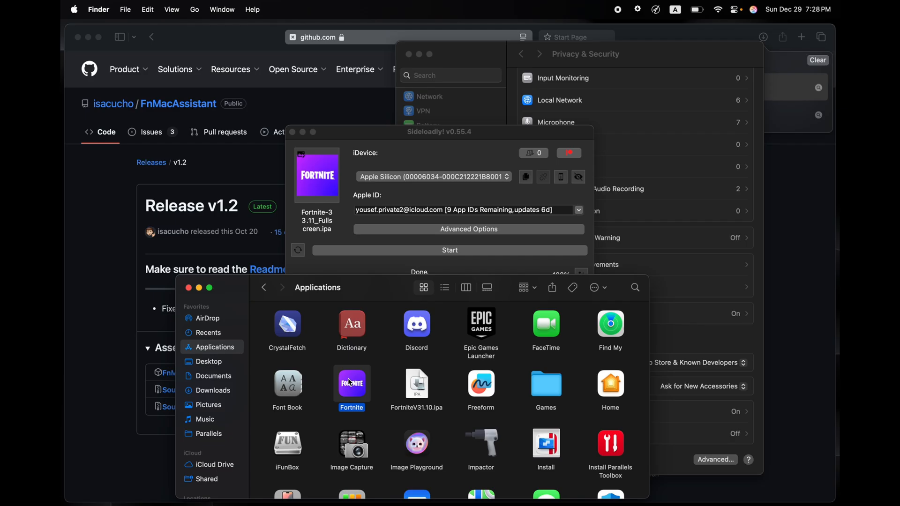
pyautogui.doubleClick(351, 383)
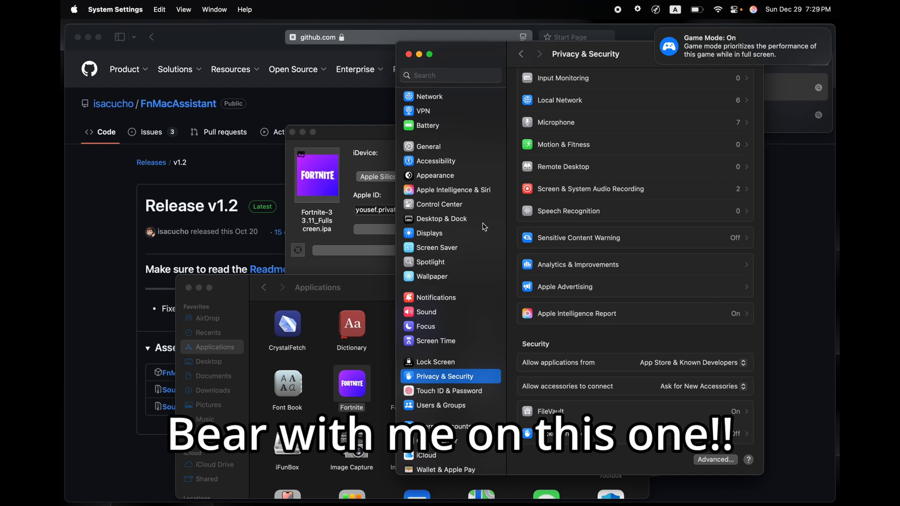
pyautogui.moveTo(454, 261)
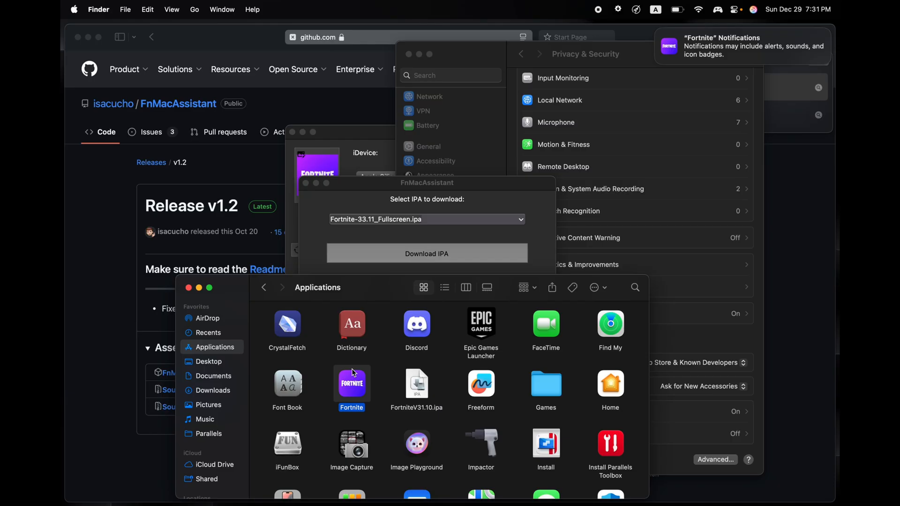
# Reopen Fortnite from its context menu in Applications
pyautogui.rightClick(352, 382)
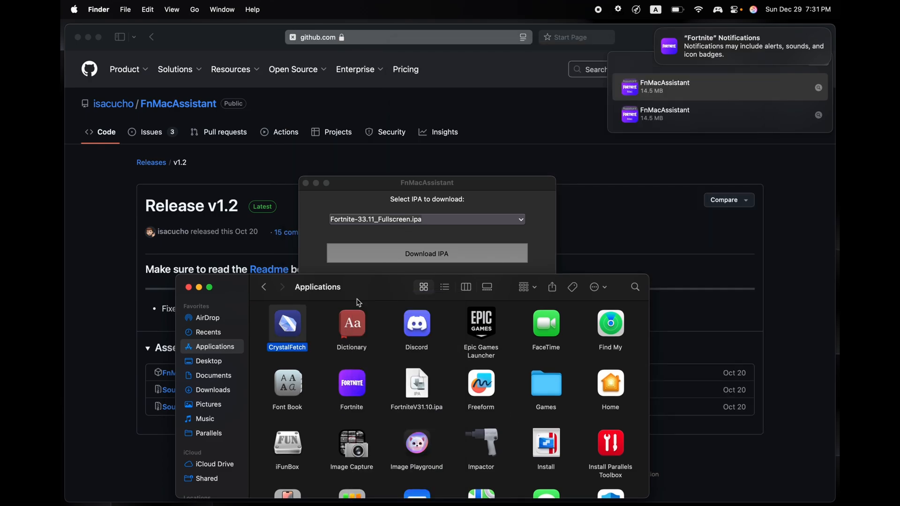
pyautogui.moveTo(400, 241)
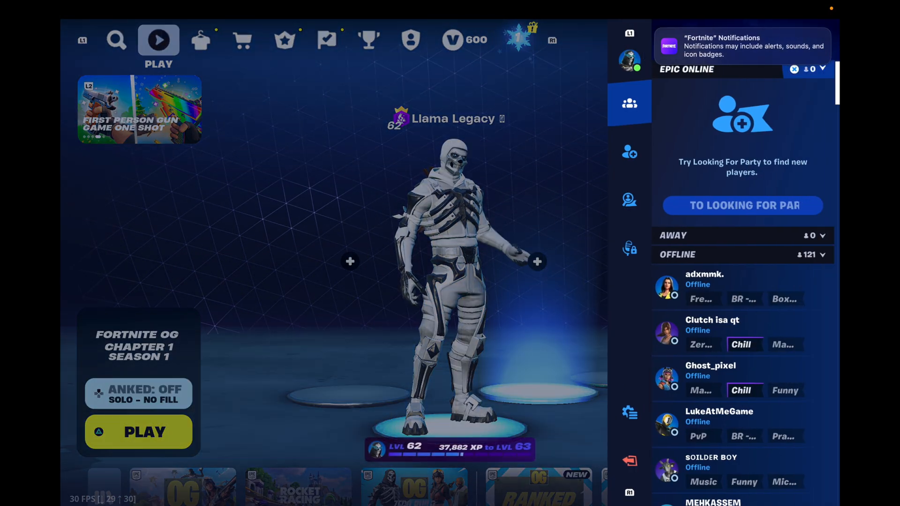
# Go into Fortnite's settings to set Mobile Framerate to 120 FPS
pyautogui.click(628, 412)
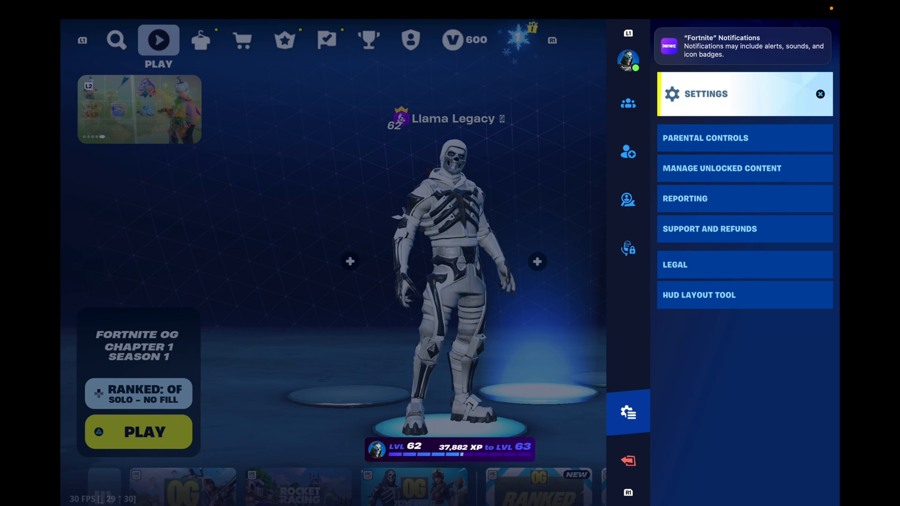
pyautogui.click(626, 411)
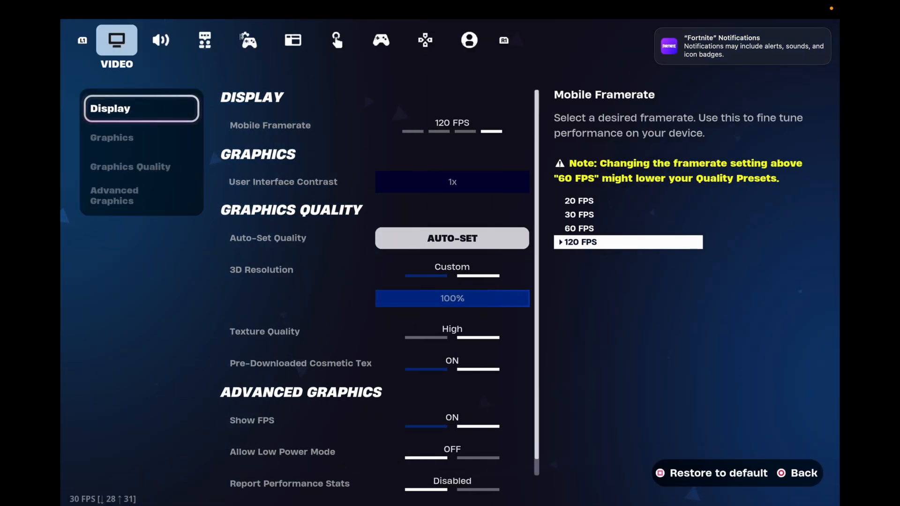